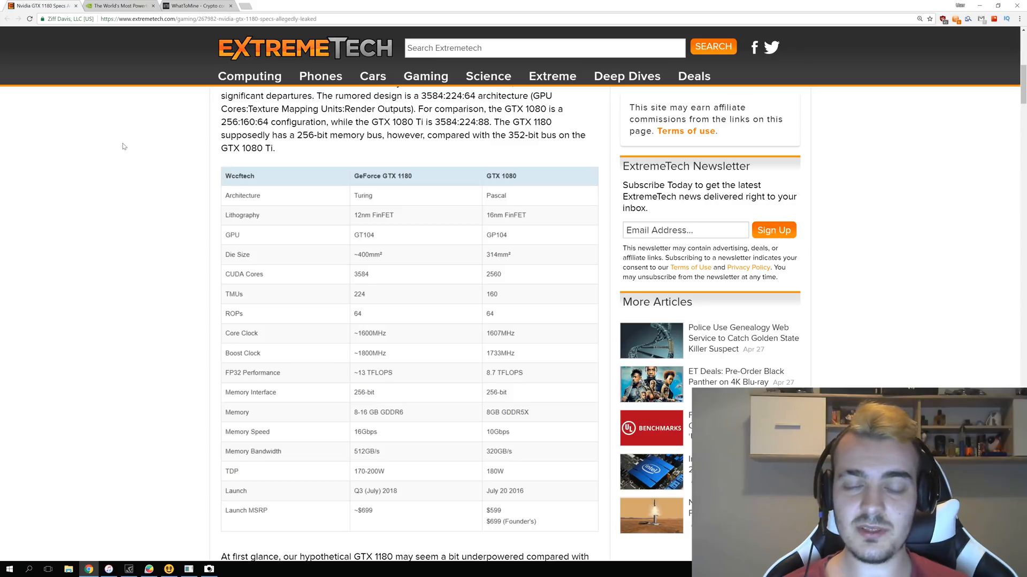
mouse_move(90, 148)
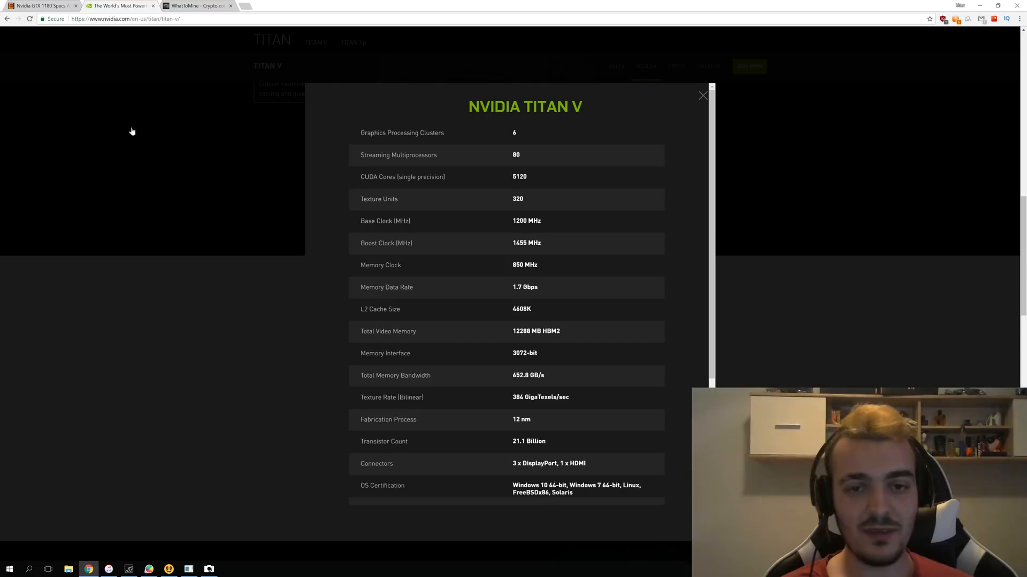
mouse_move(445, 215)
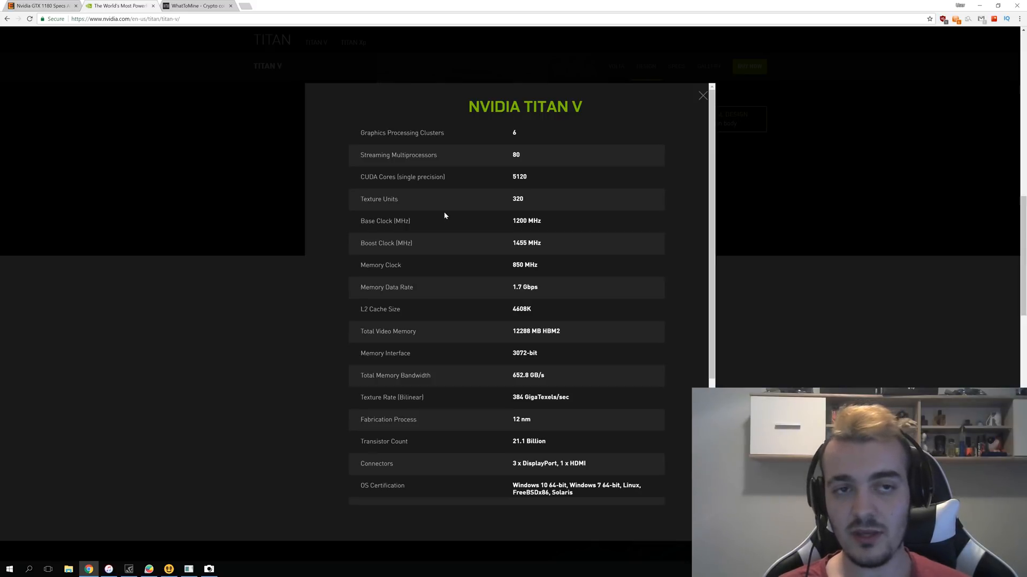
mouse_move(621, 198)
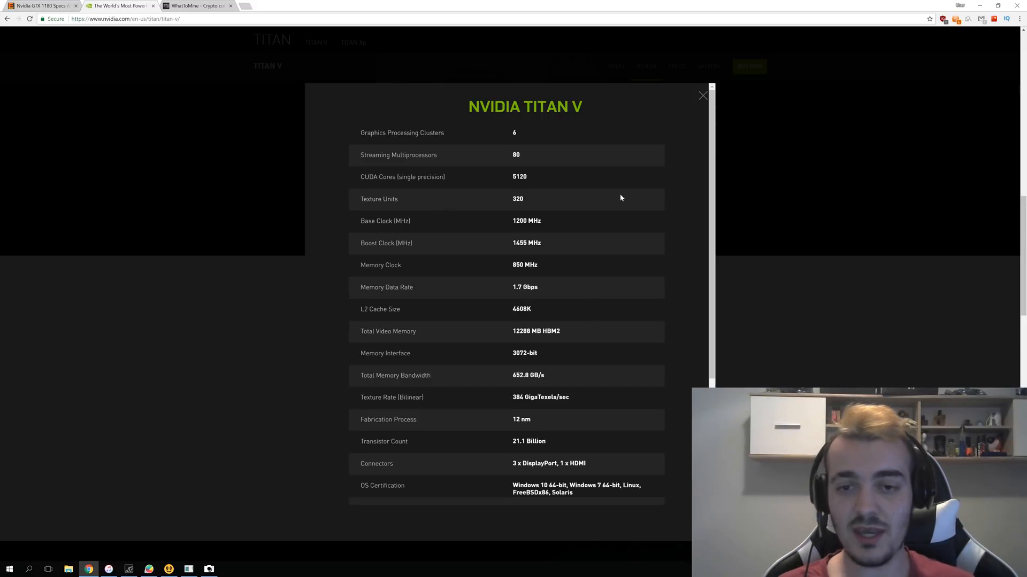
mouse_move(426, 226)
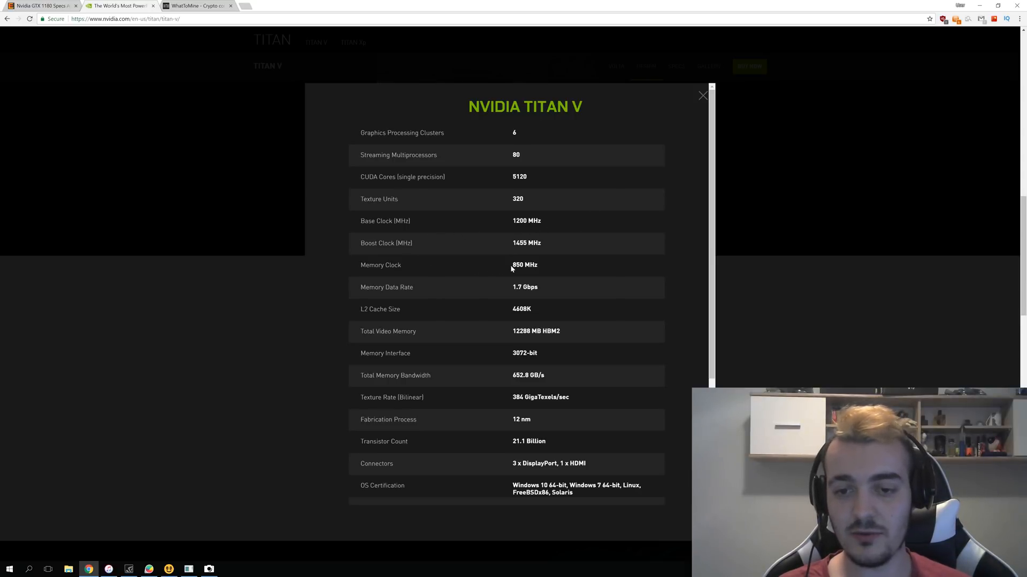
mouse_move(417, 246)
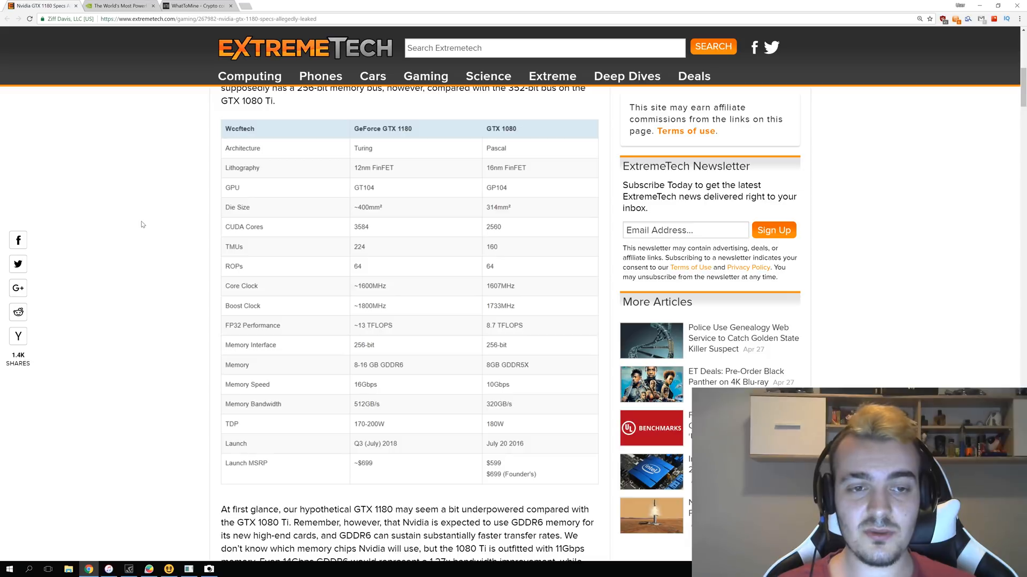
mouse_move(318, 234)
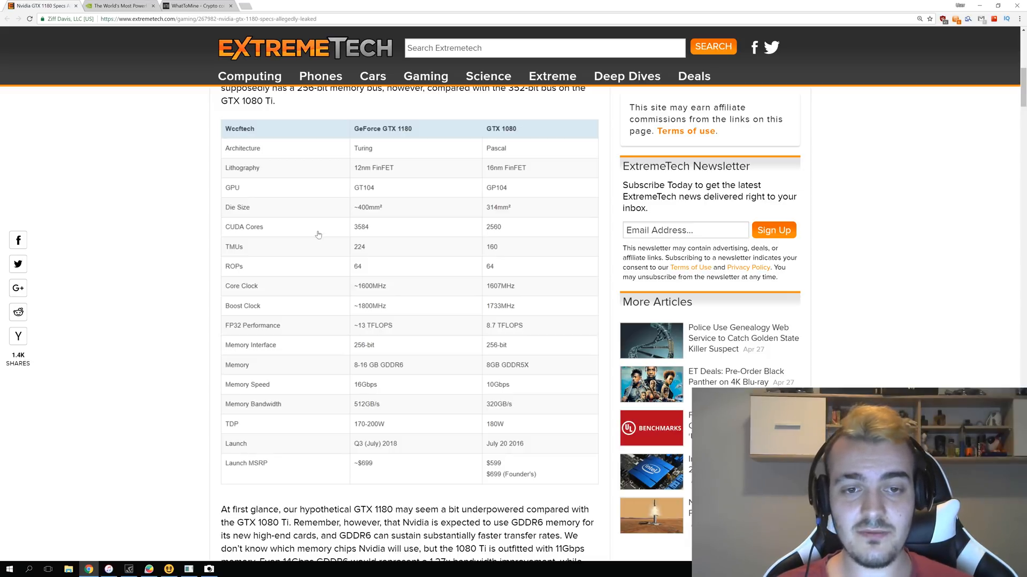
mouse_move(903, 265)
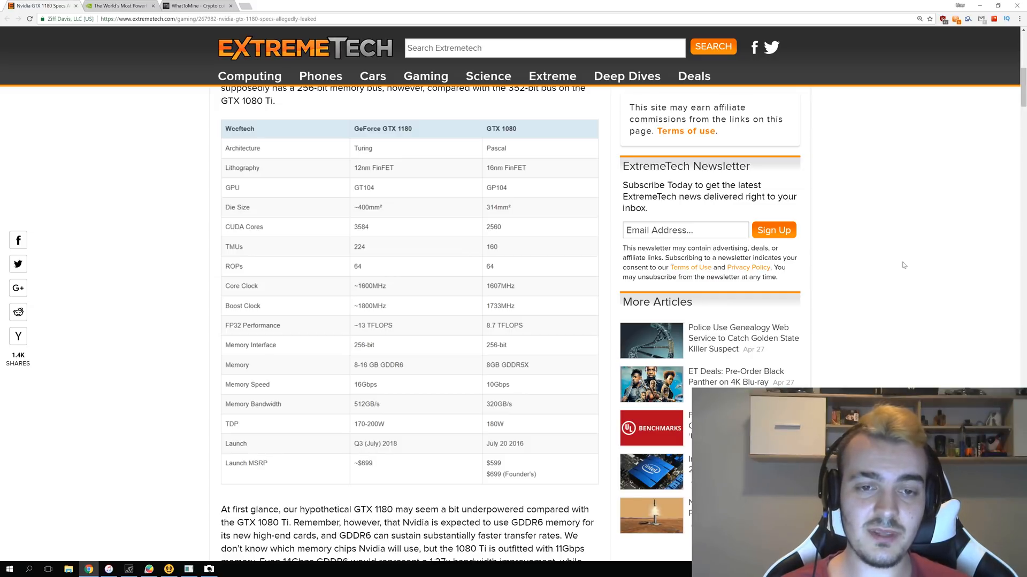
mouse_move(137, 248)
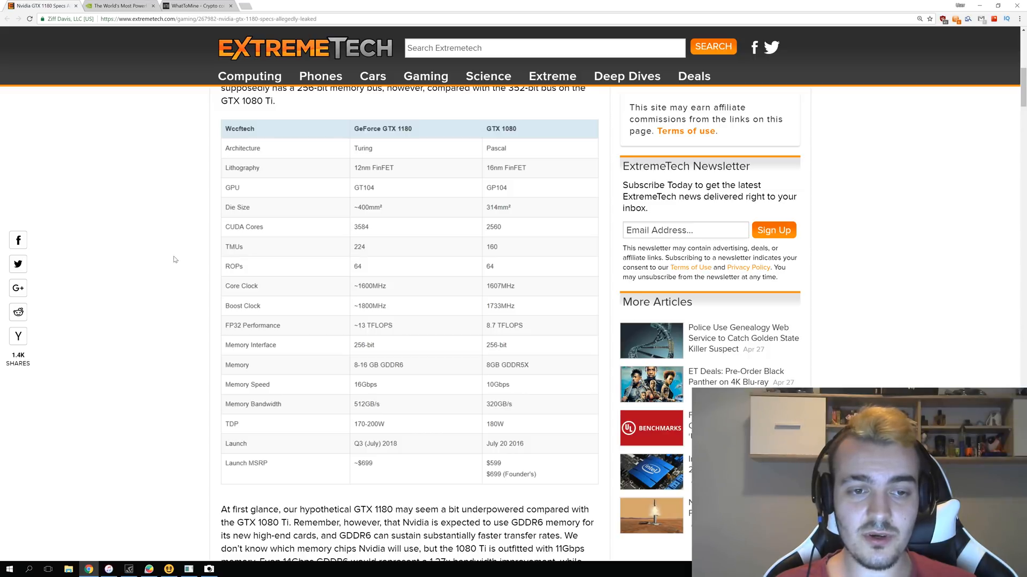
mouse_move(152, 286)
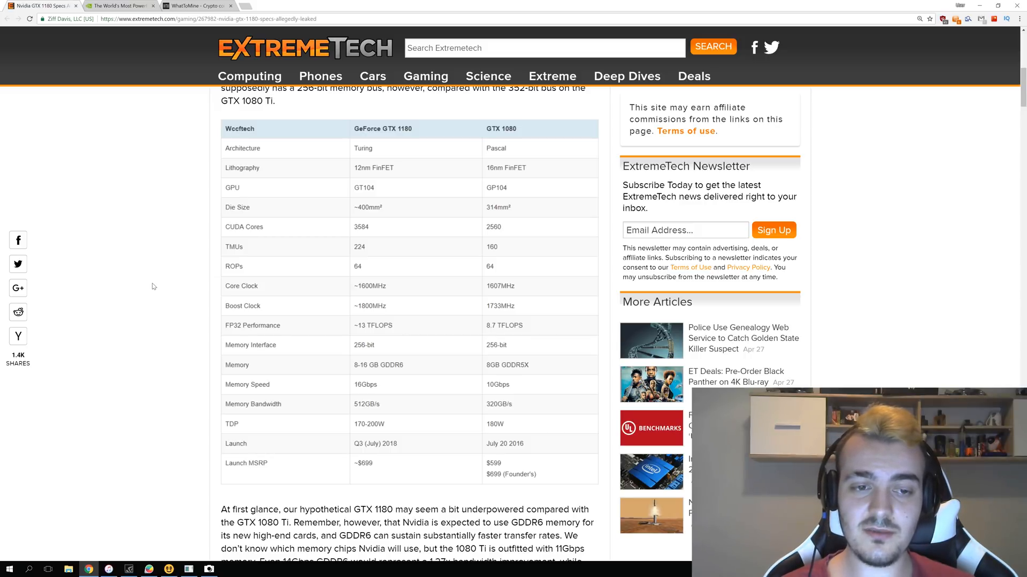
mouse_move(177, 313)
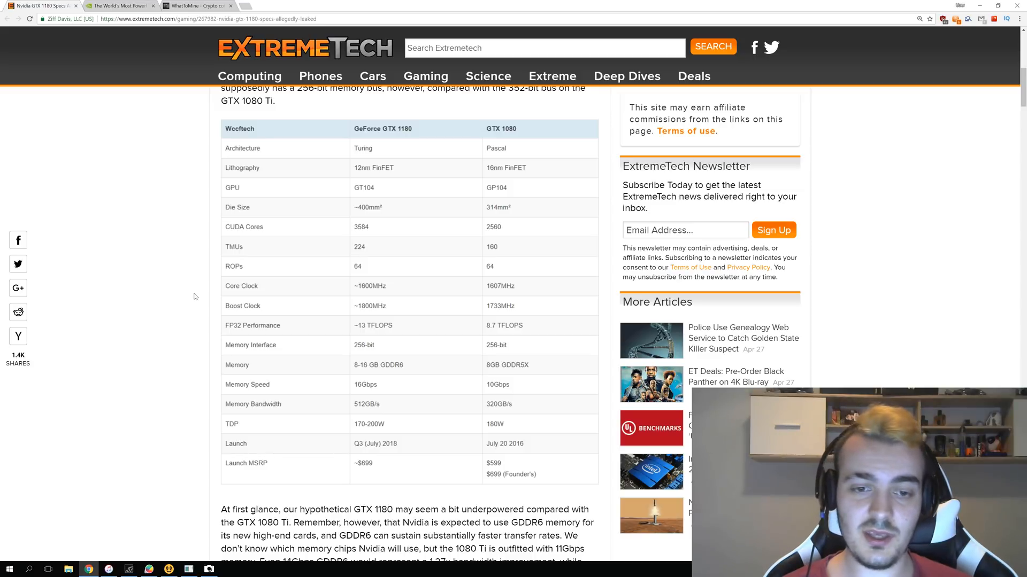
mouse_move(187, 322)
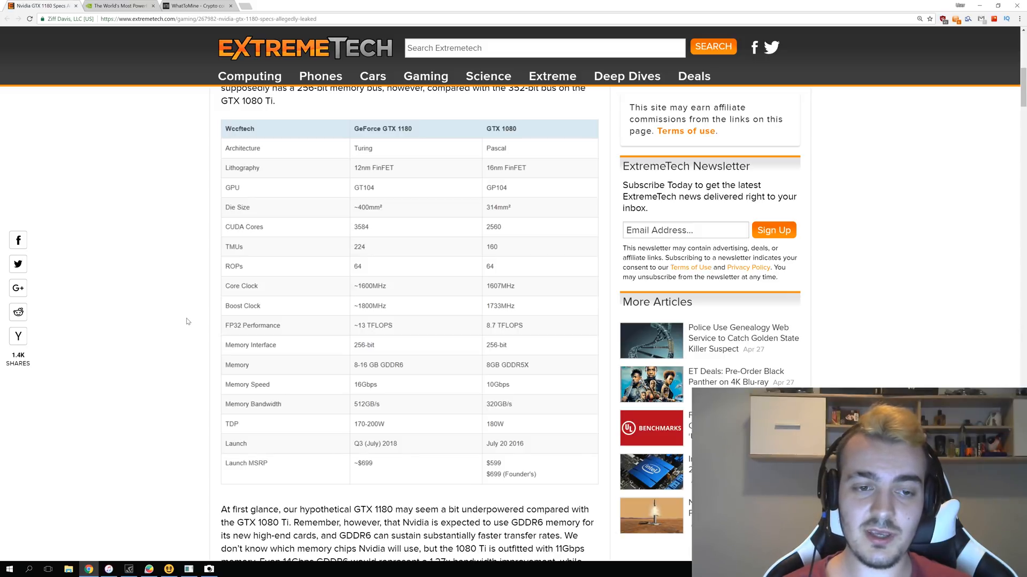
mouse_move(192, 326)
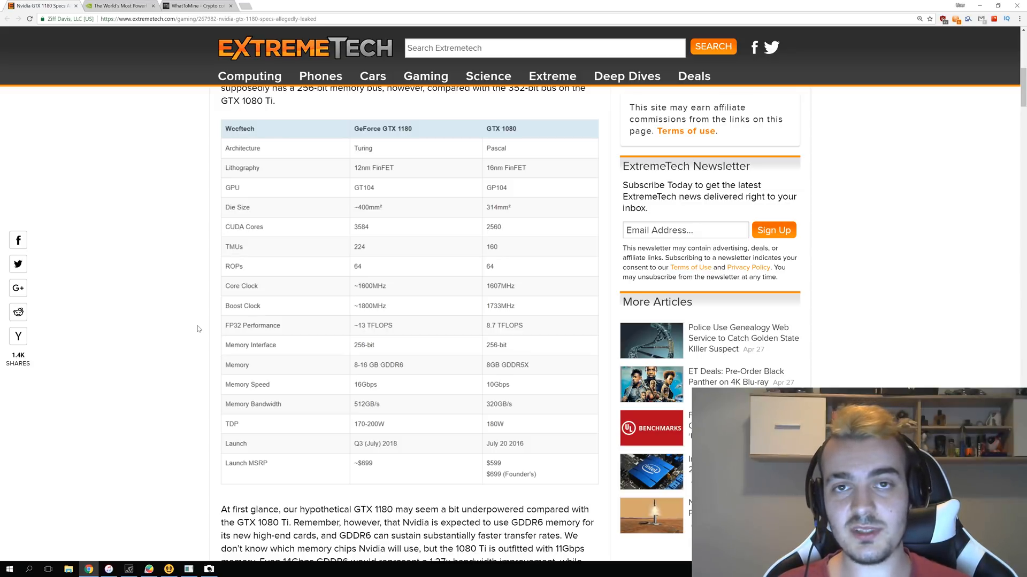
mouse_move(163, 319)
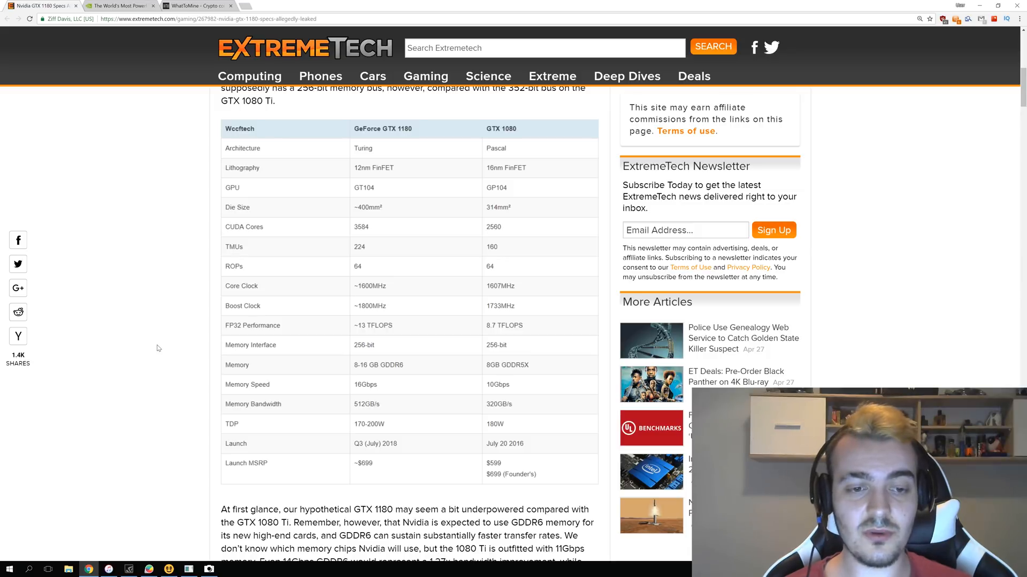
mouse_move(81, 356)
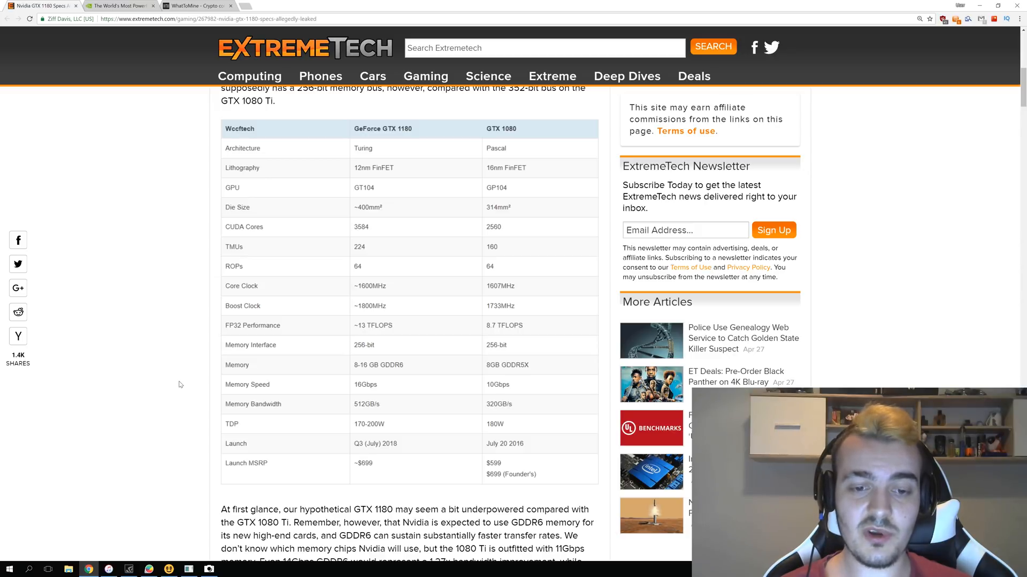
mouse_move(41, 379)
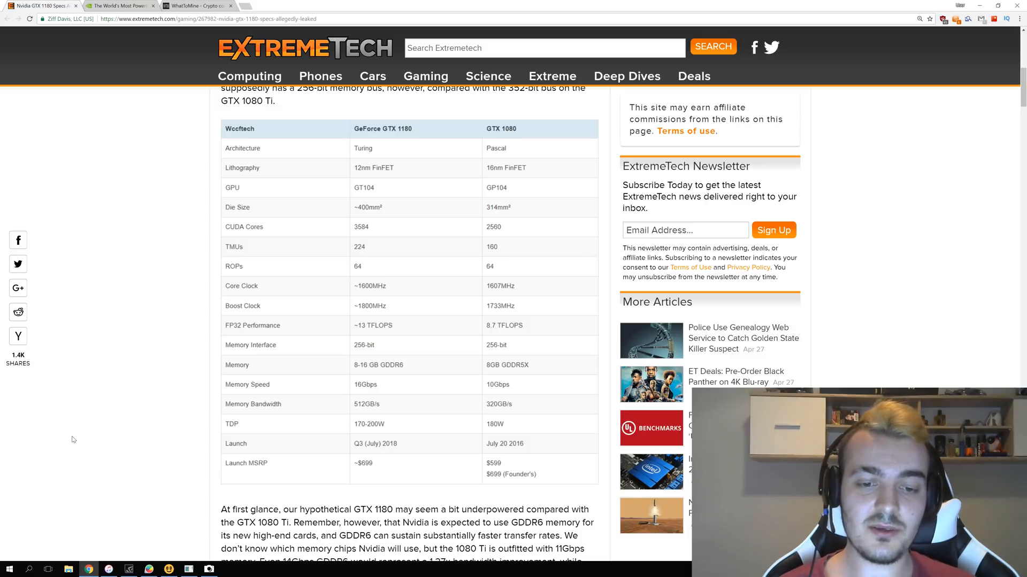
mouse_move(64, 441)
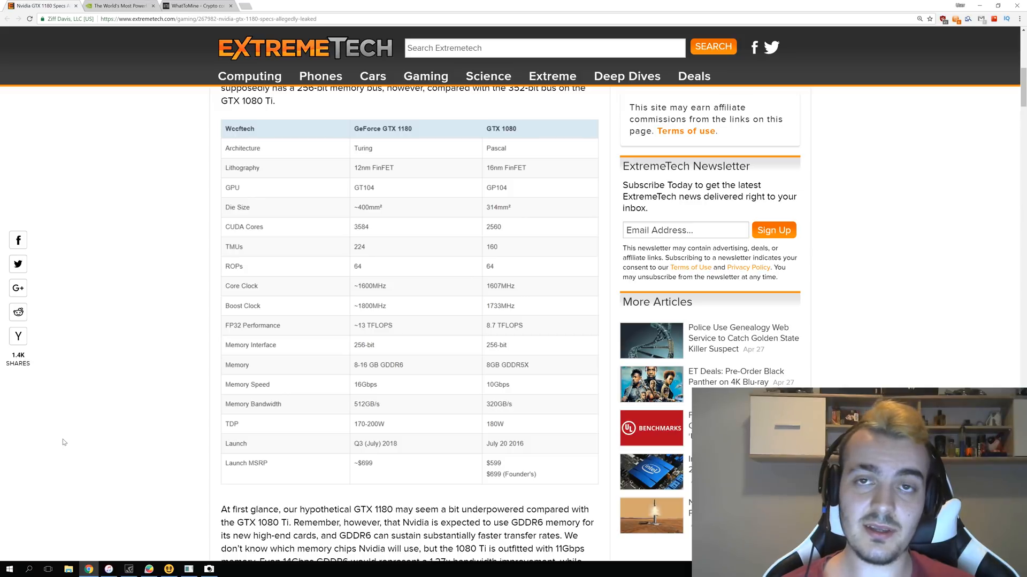
mouse_move(84, 332)
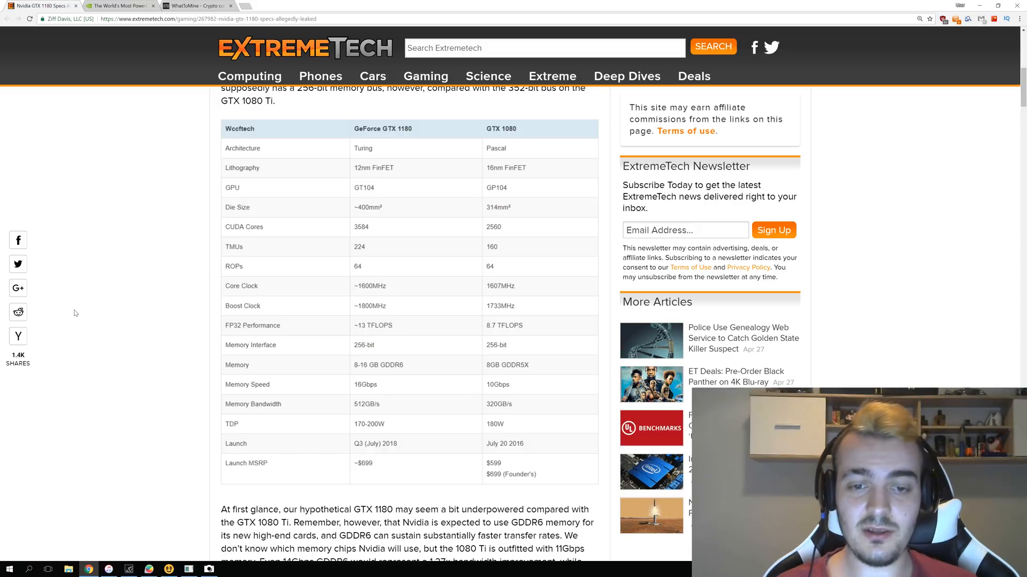
scroll(down, 3)
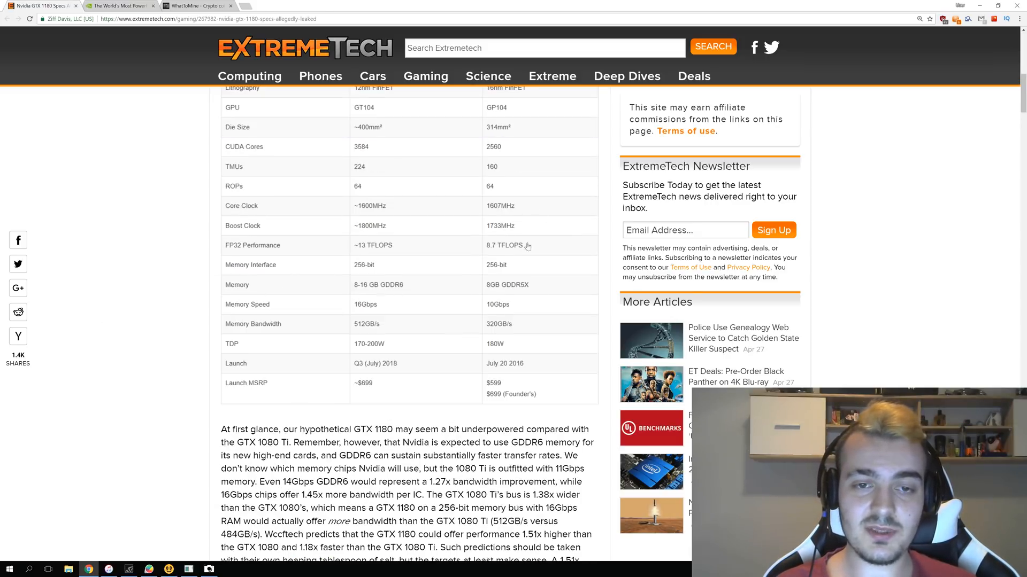
scroll(up, 3)
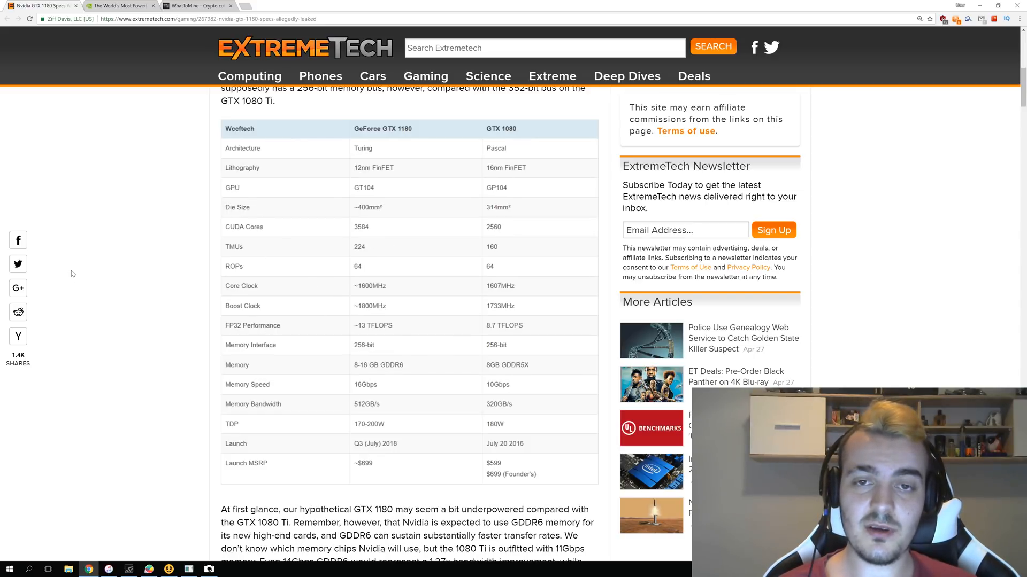
scroll(down, 3)
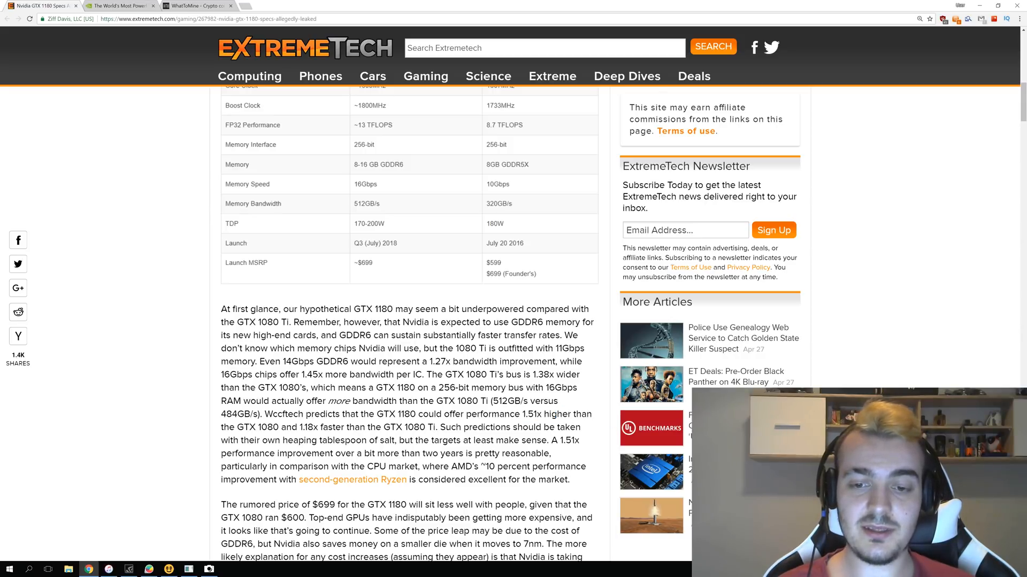
drag(499, 414, 562, 413)
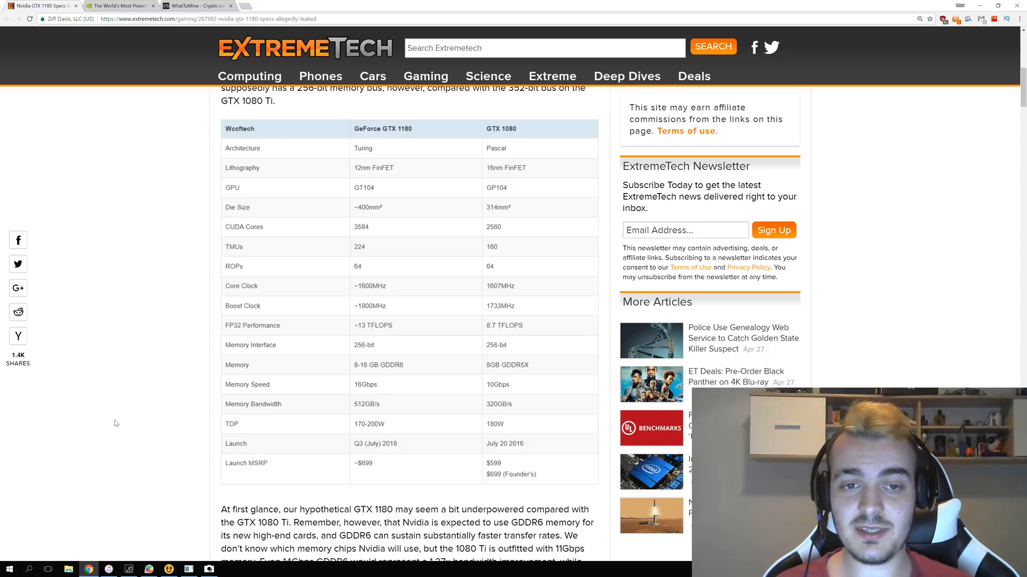
mouse_move(149, 360)
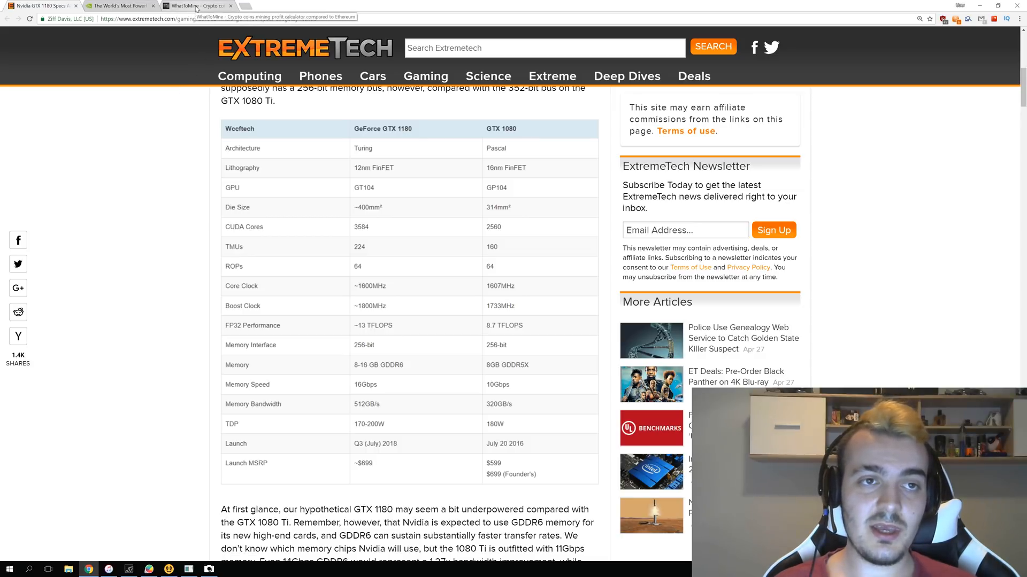
Switch to WhatToMine's GTX 1080 calculator and highlight Zclassic's top daily revenue figure.
click(196, 6)
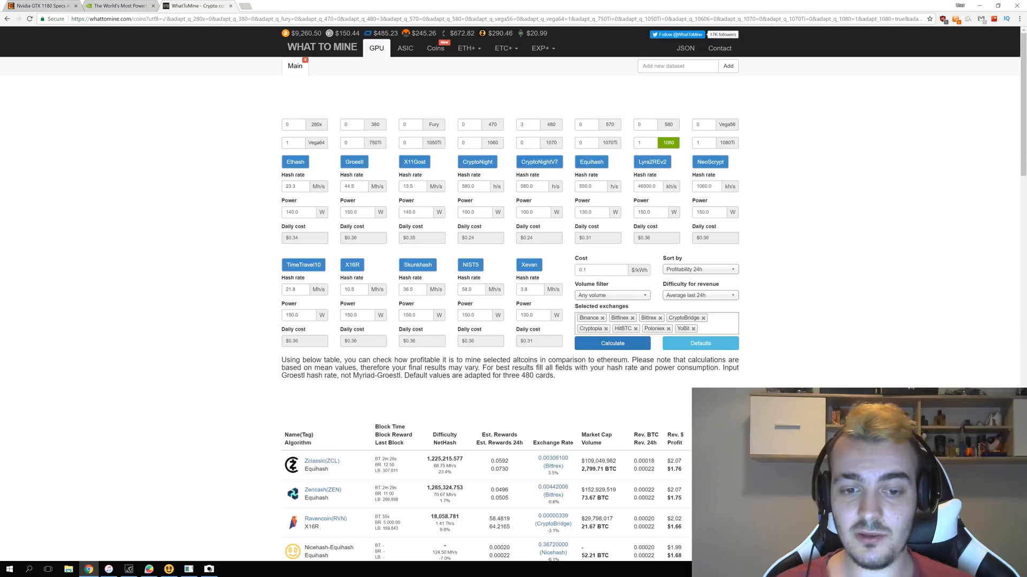
scroll(down, 3)
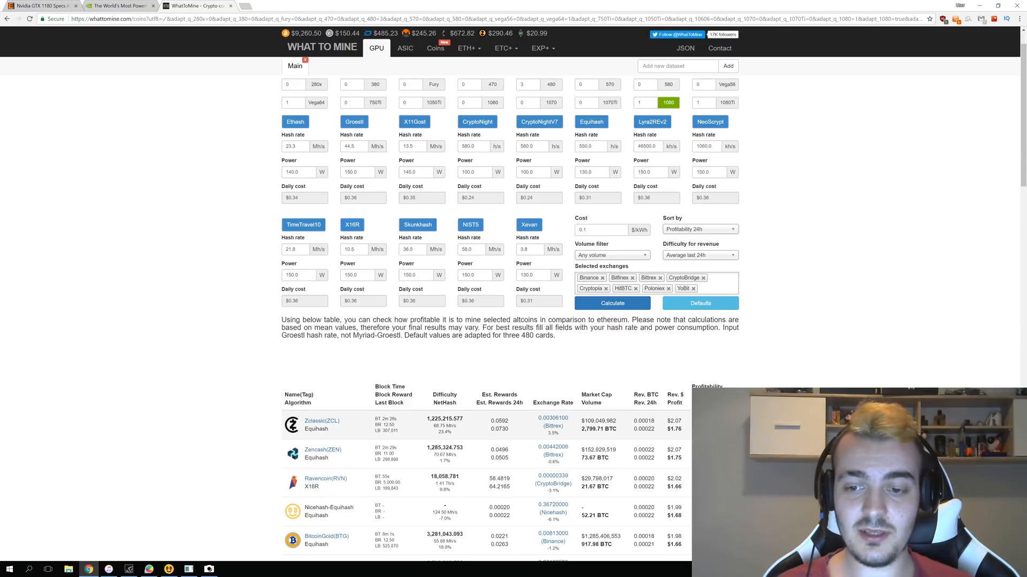
double_click(674, 421)
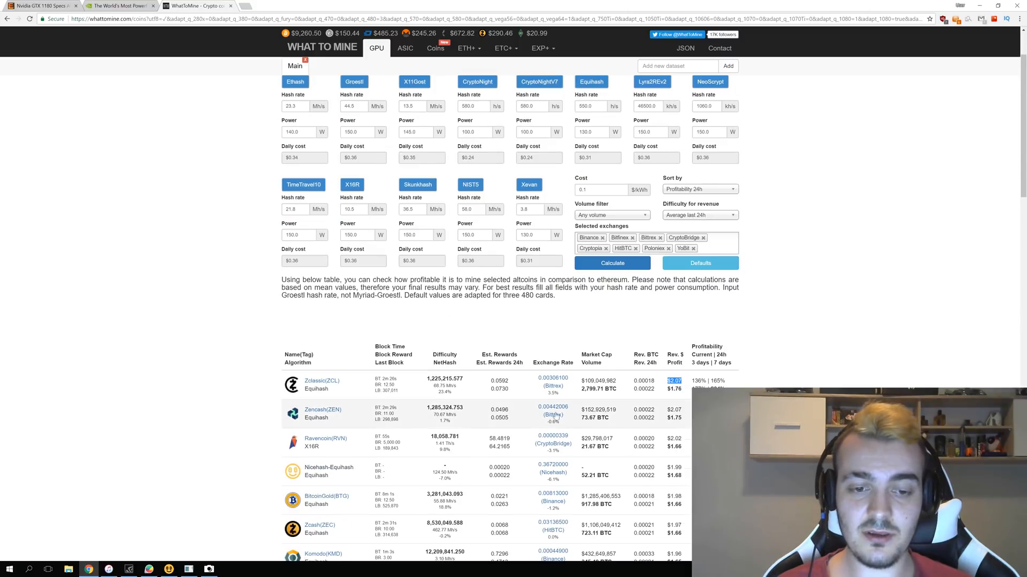
mouse_move(186, 379)
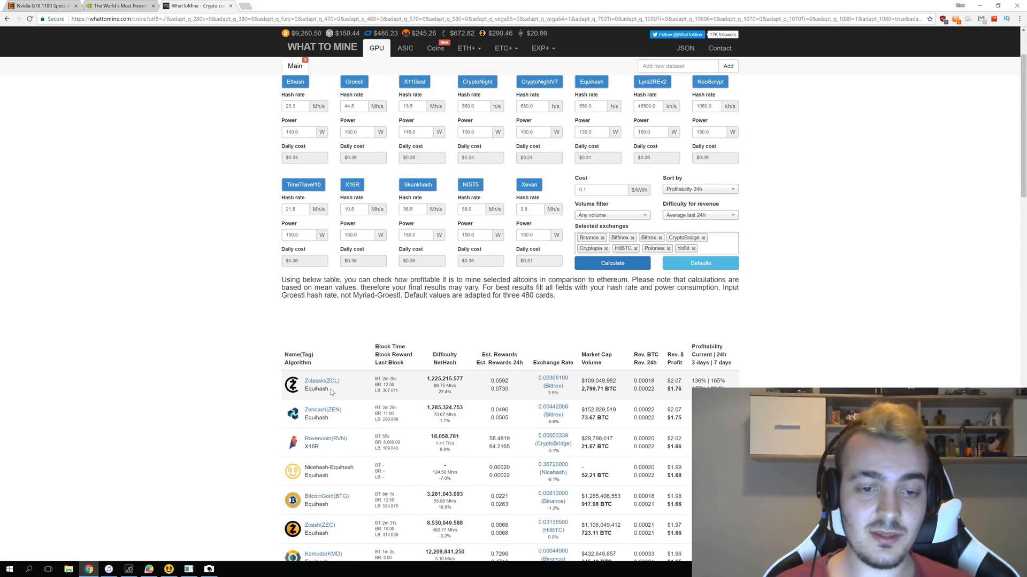
mouse_move(240, 375)
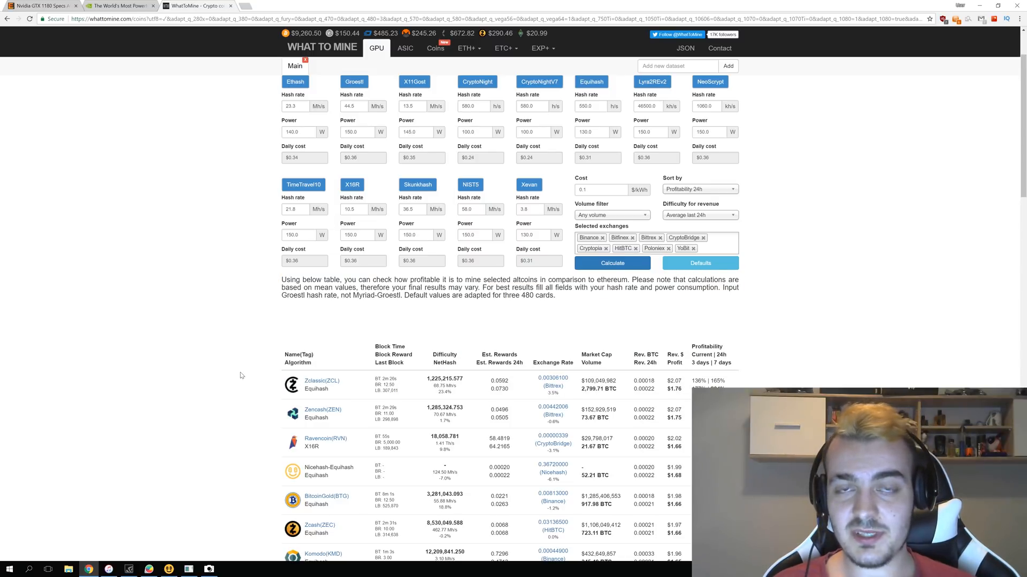